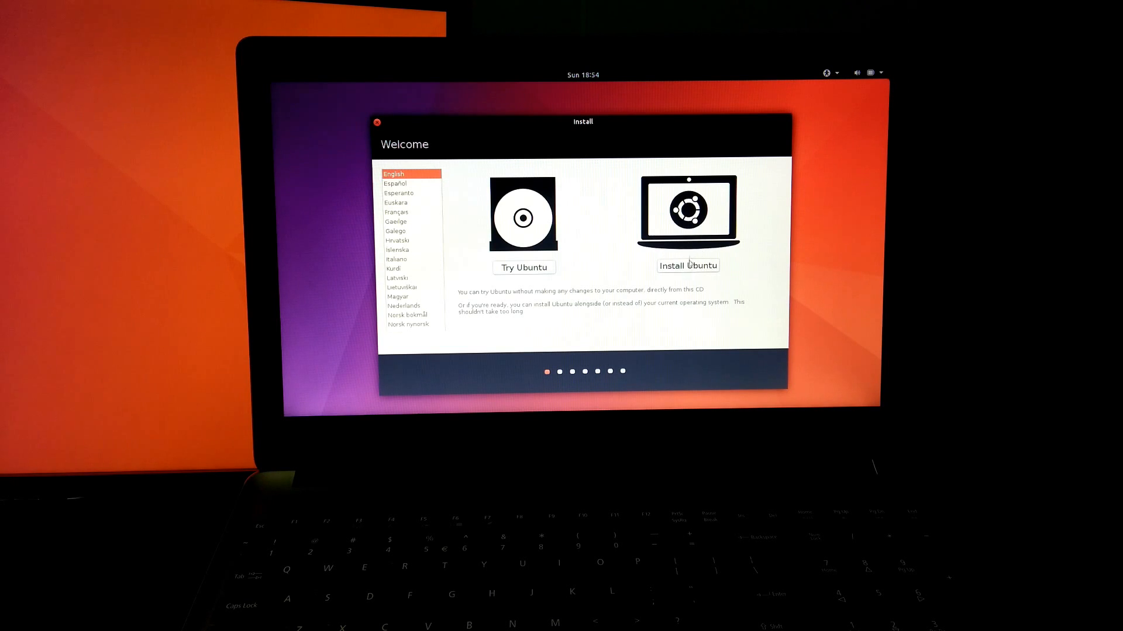
mouse_move(694, 266)
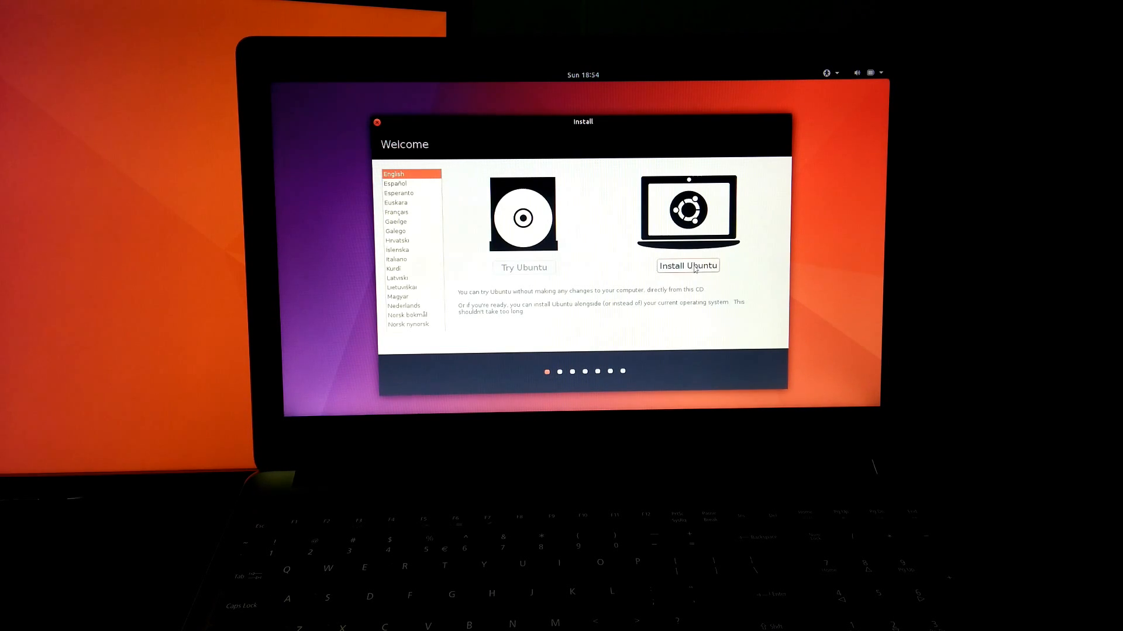
- Choose 'Install Ubuntu' from the Welcome screen with English selected
click(687, 266)
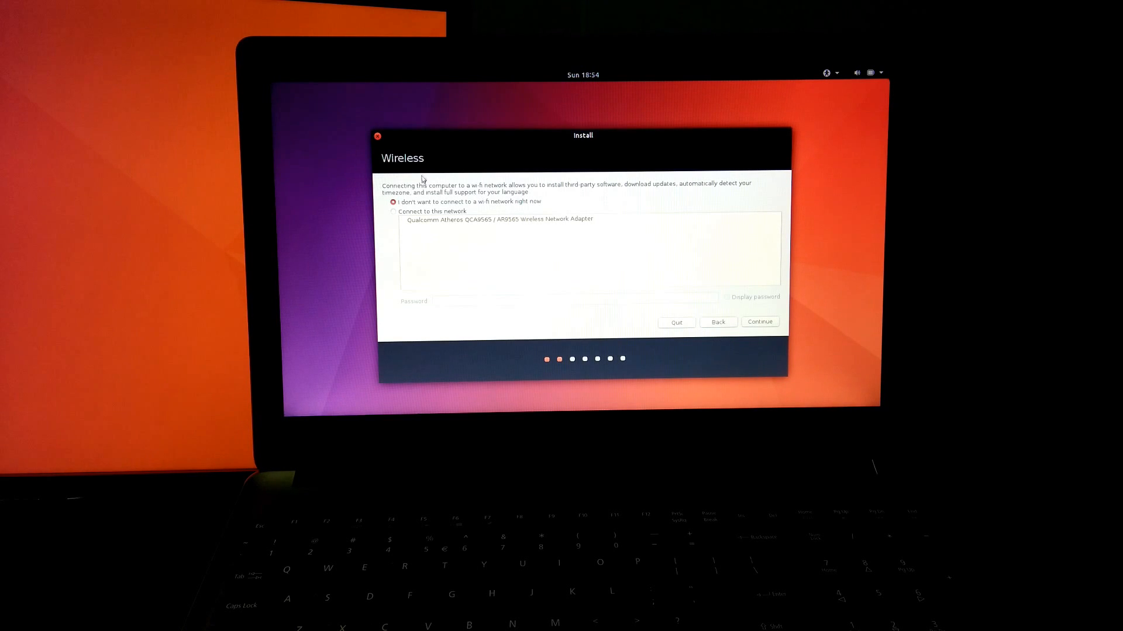
mouse_move(491, 240)
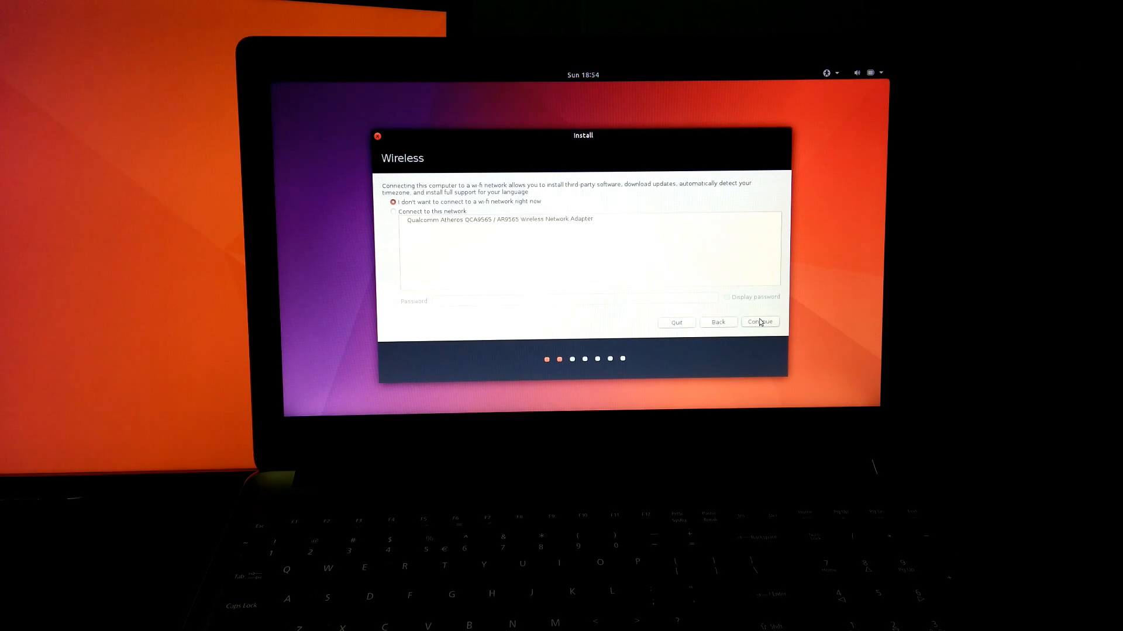
- Continue without Wi-Fi and enable third-party software for graphics, Wi-Fi, Flash and MP3
click(759, 323)
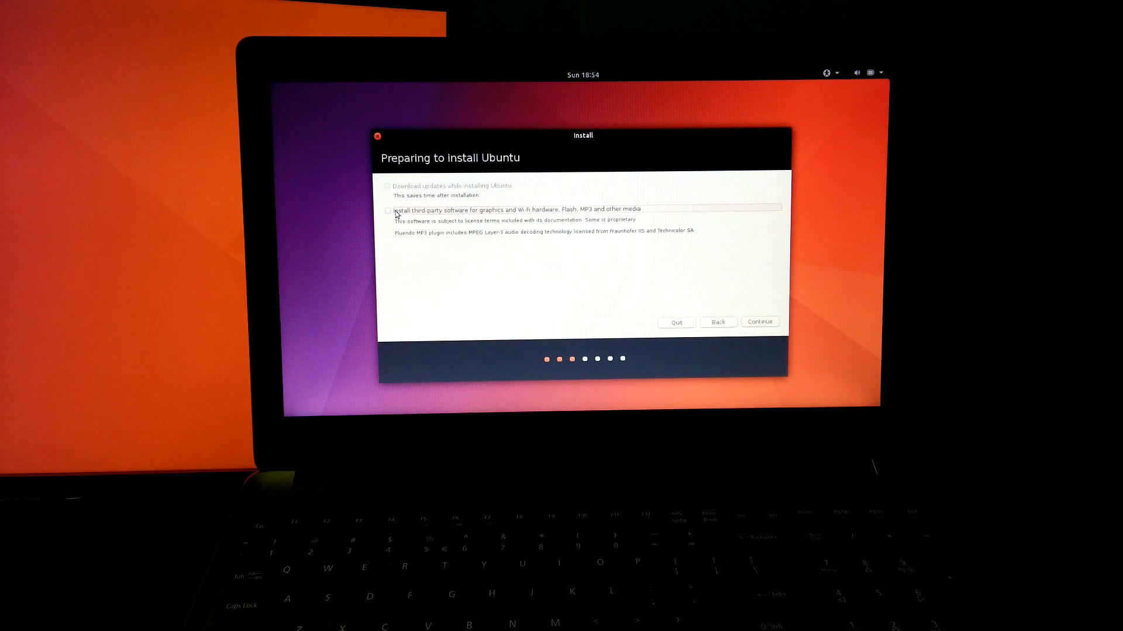
click(387, 210)
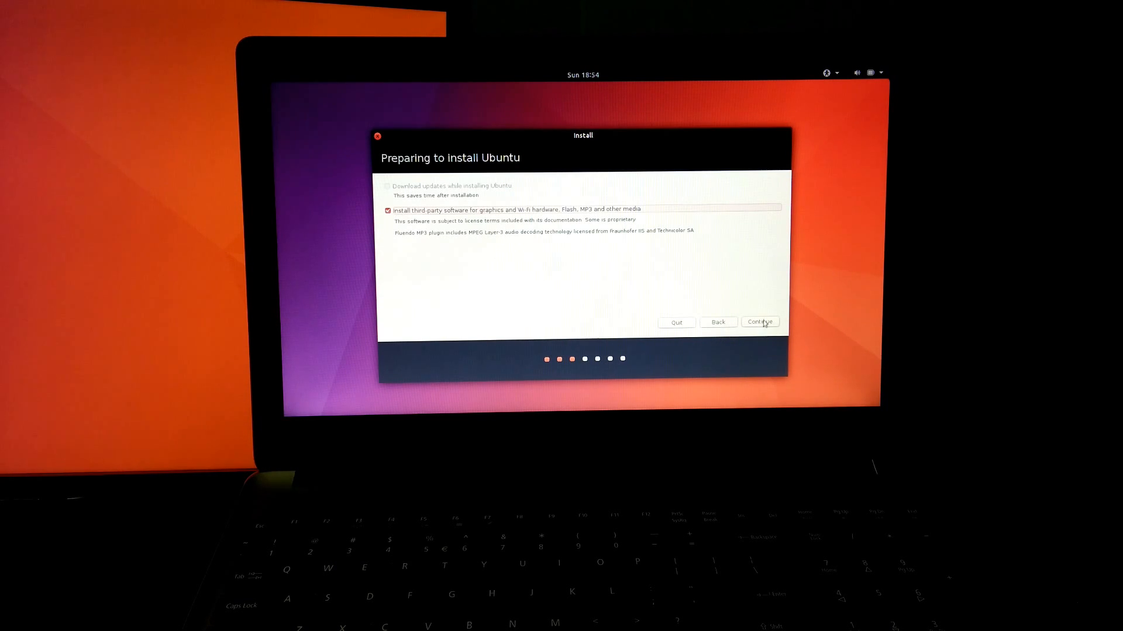
click(760, 322)
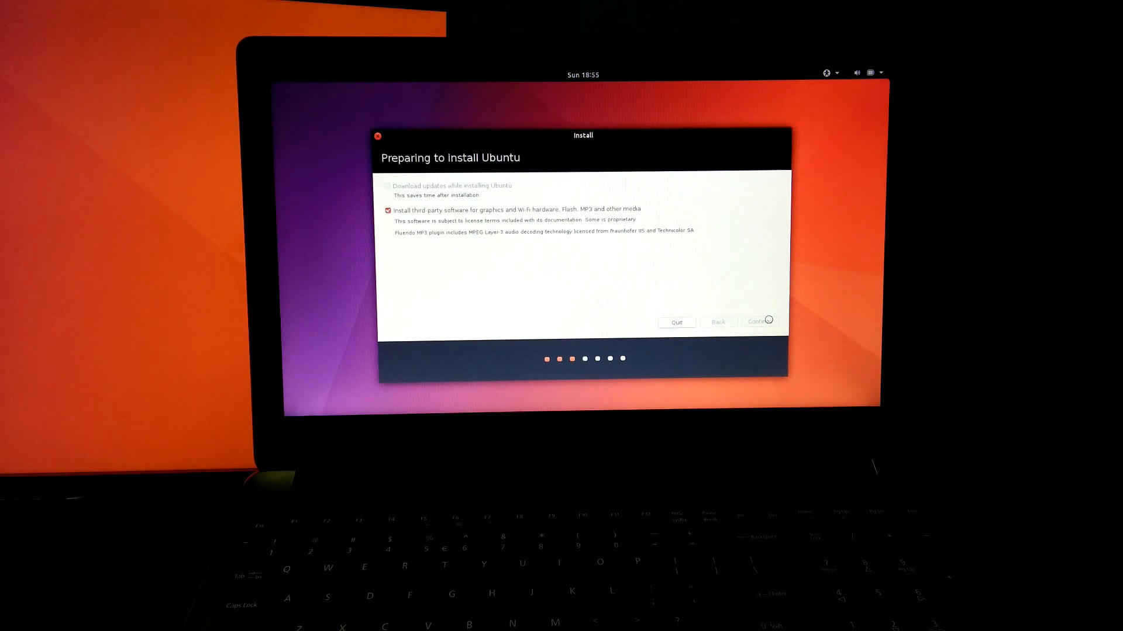
click(758, 322)
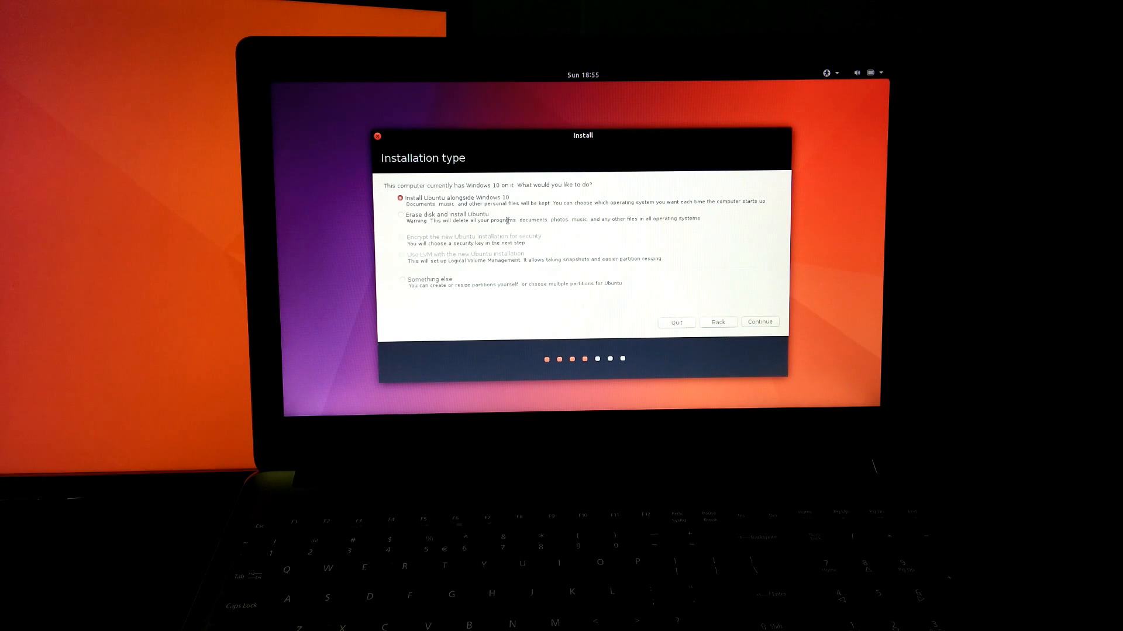
mouse_move(449, 256)
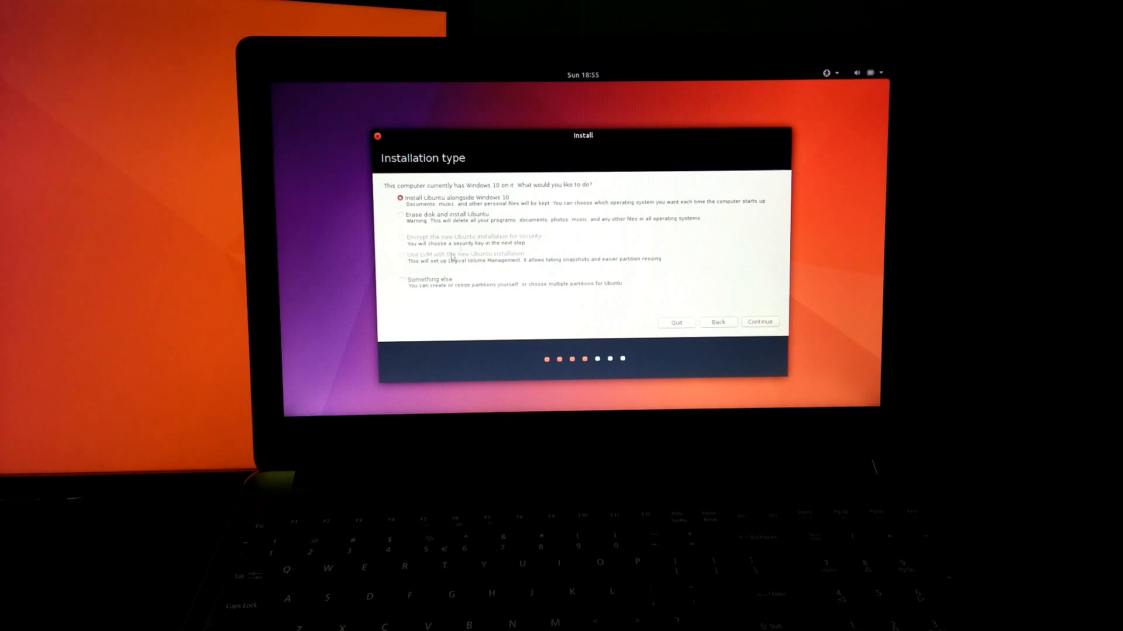
mouse_move(590, 129)
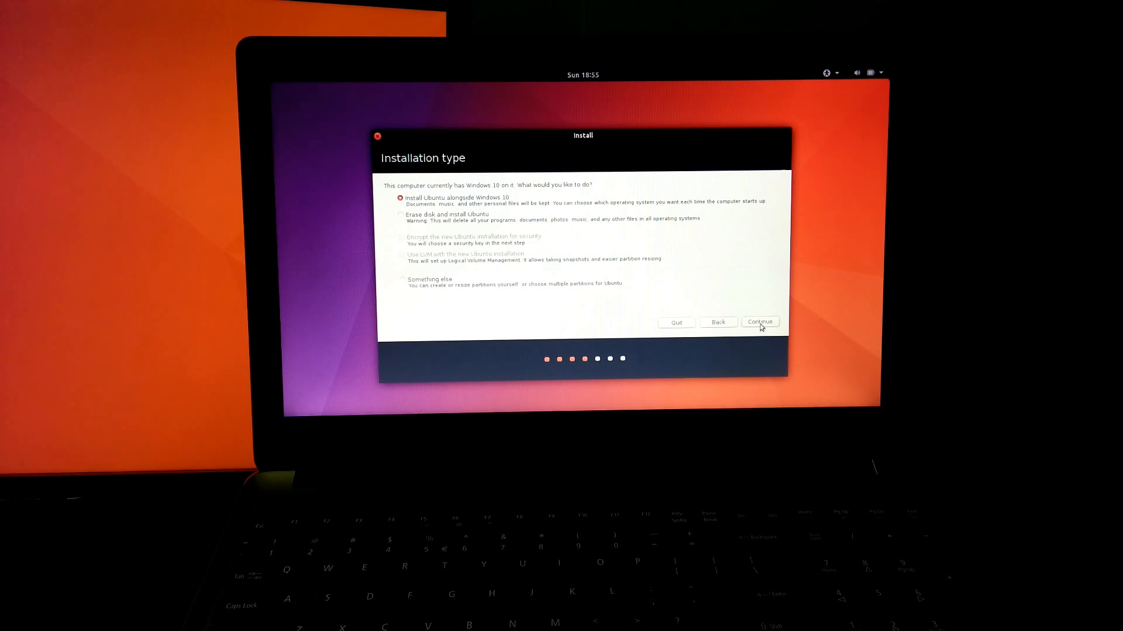
- Keep 'Install Ubuntu alongside Windows 10' and continue to drive space allocation
click(759, 321)
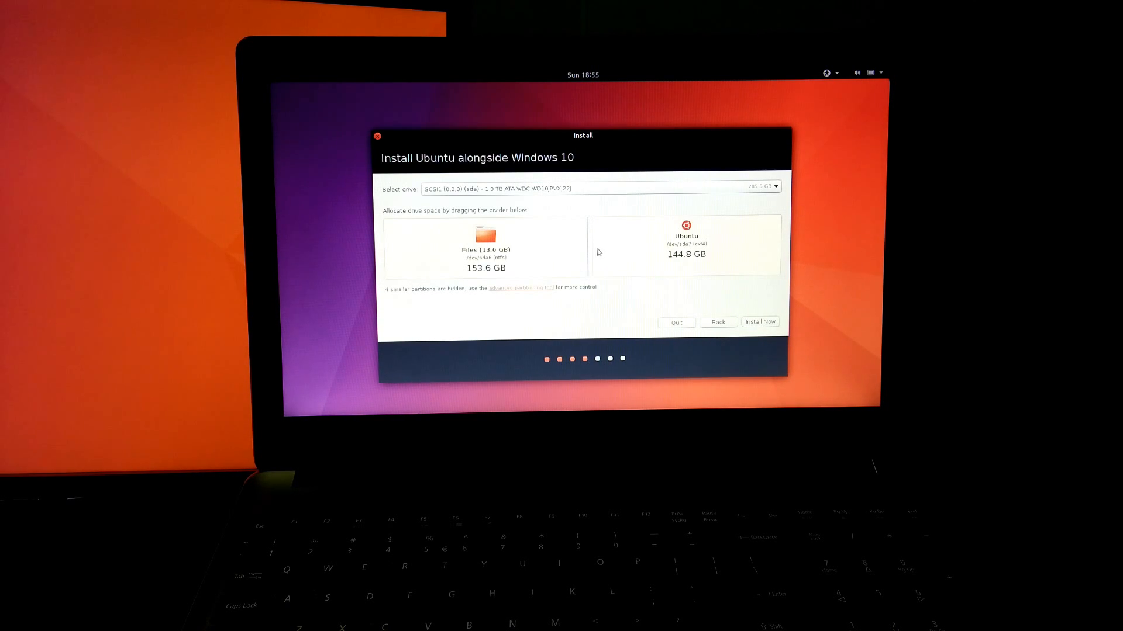
mouse_move(588, 253)
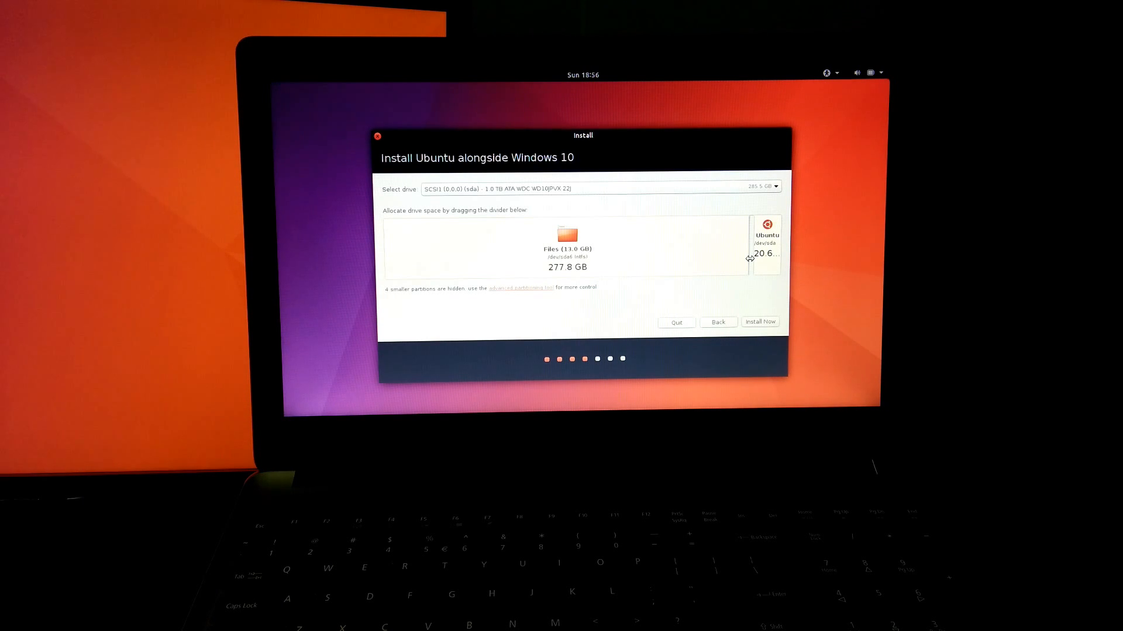
mouse_move(760, 344)
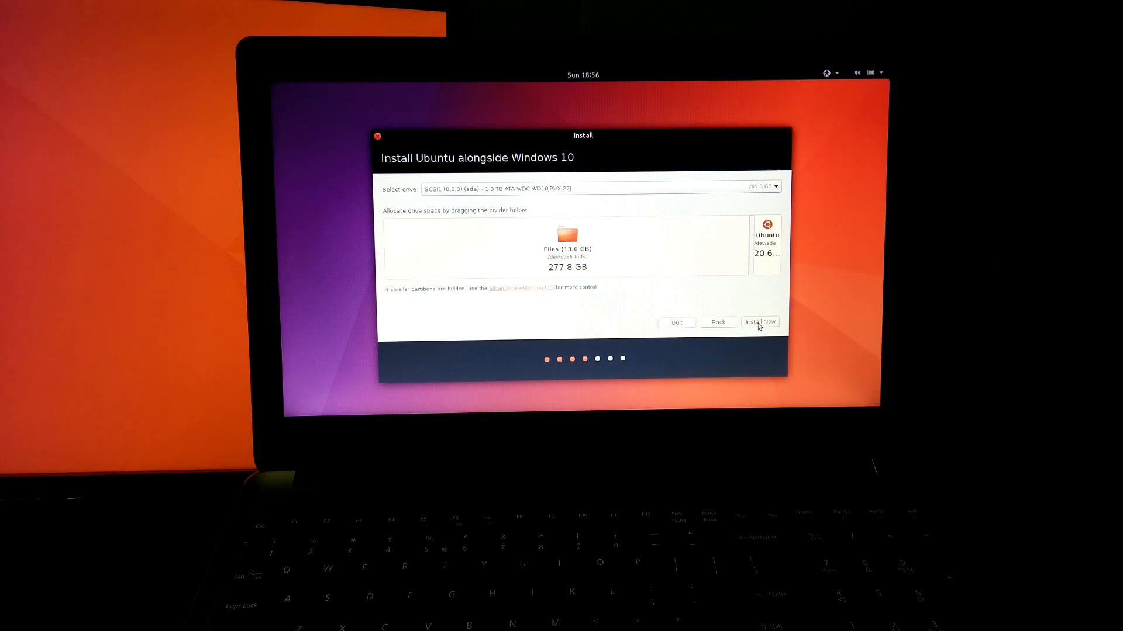
- Start installation with Ubuntu at ~20 GB and confirm writing the partition changes to disk
click(760, 322)
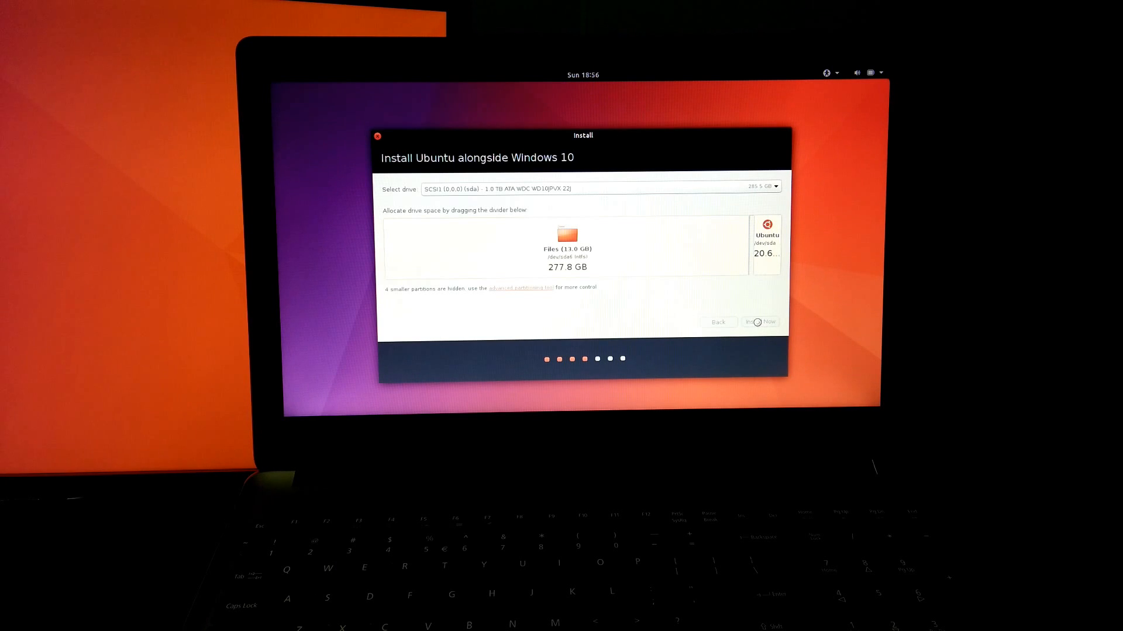
click(760, 323)
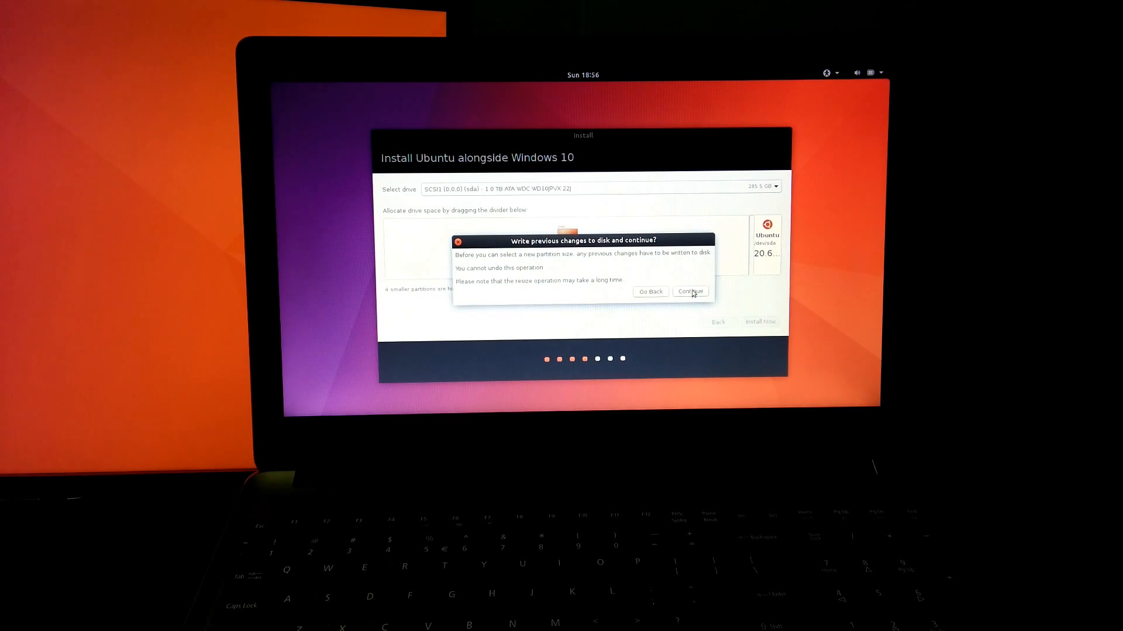
click(689, 291)
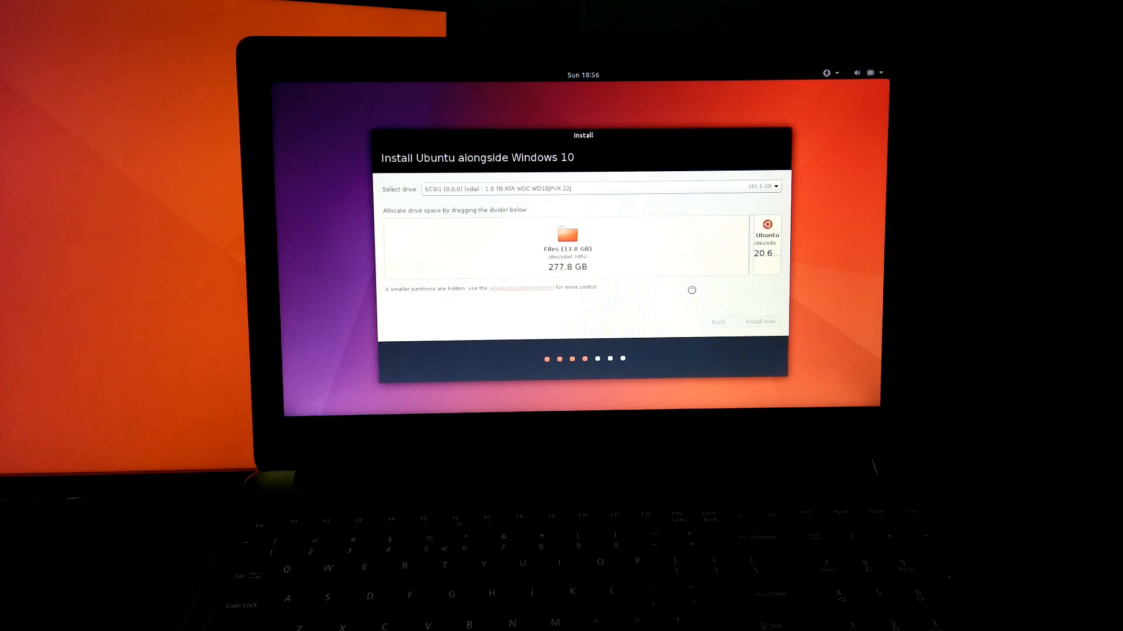
click(759, 321)
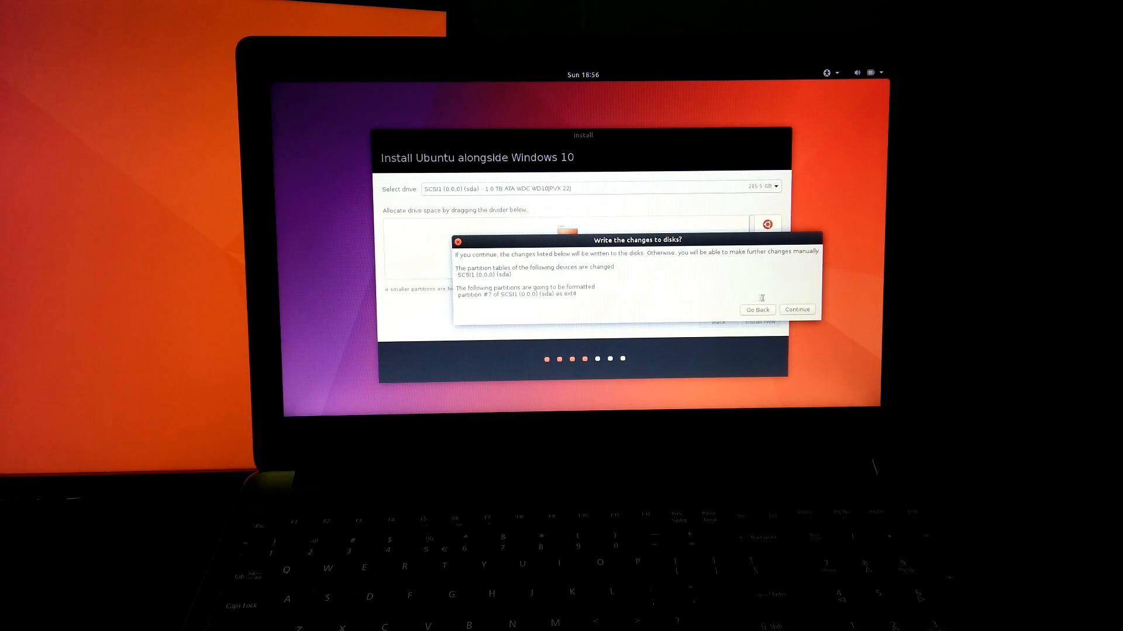
mouse_move(797, 310)
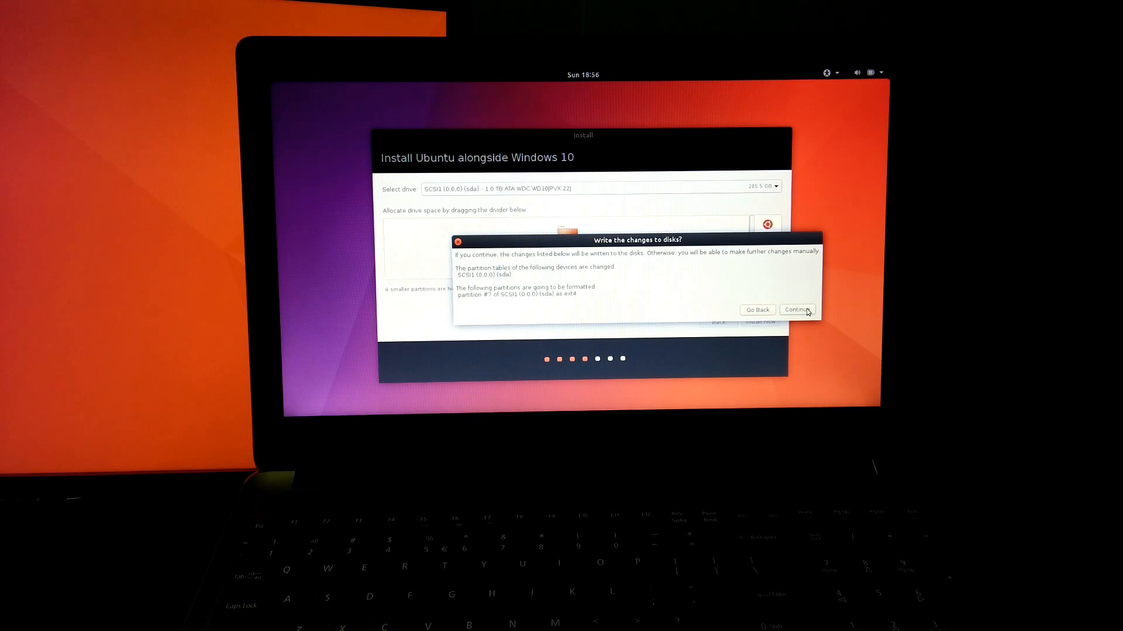
click(797, 309)
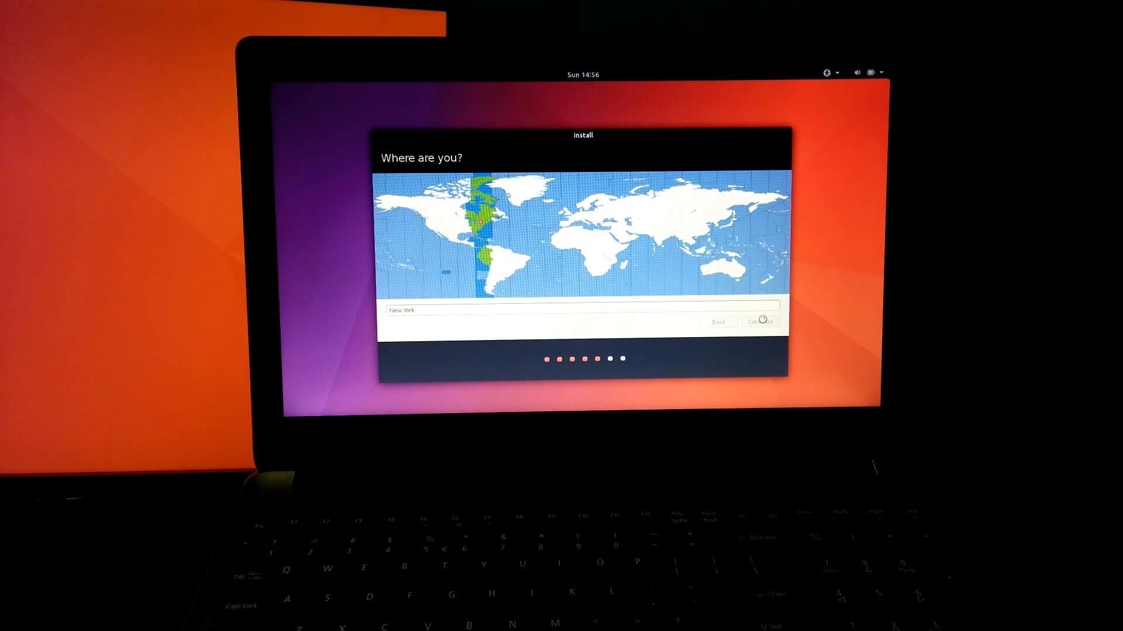
- Accept New York as the location and English (US) as the keyboard layout
click(759, 321)
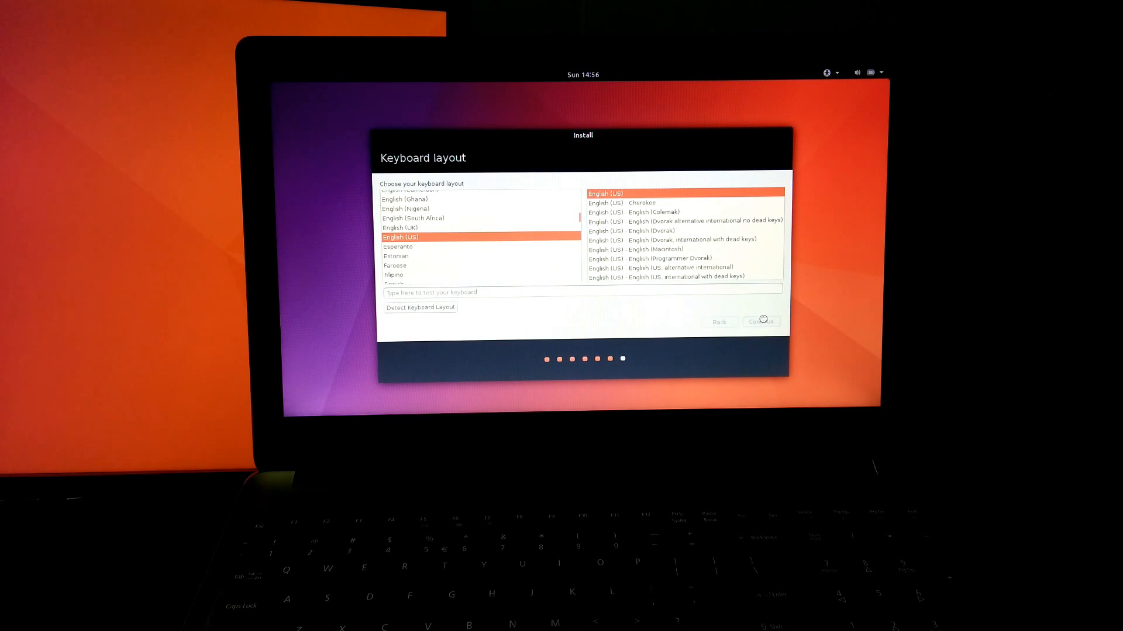
click(760, 322)
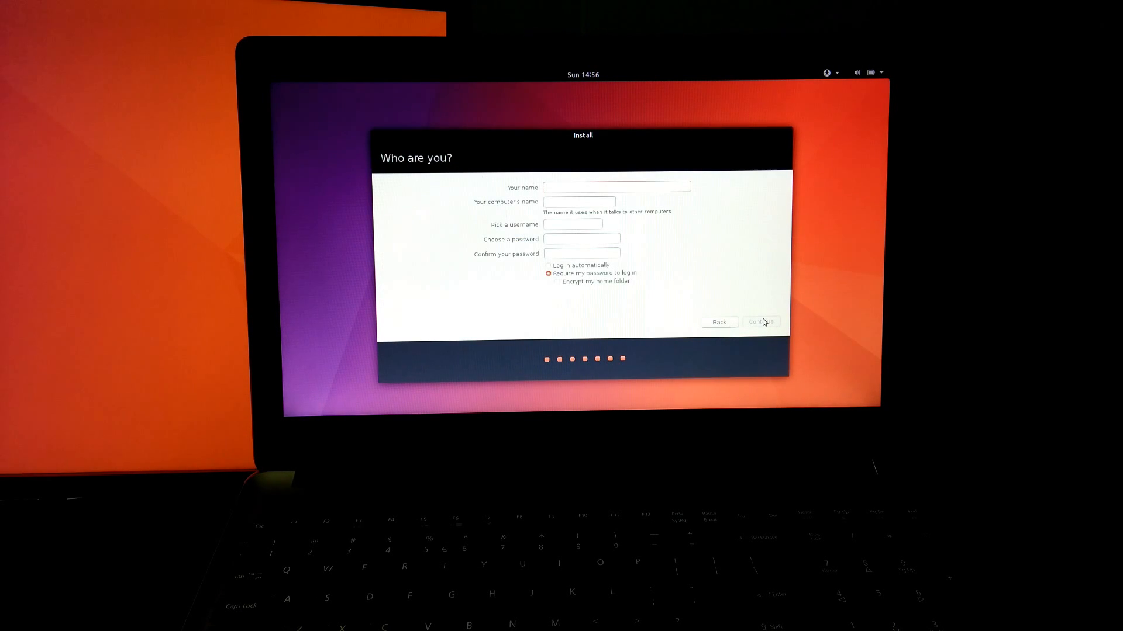
- Enter the name 'Alisha' with password and submit the account to begin copying files
click(616, 187)
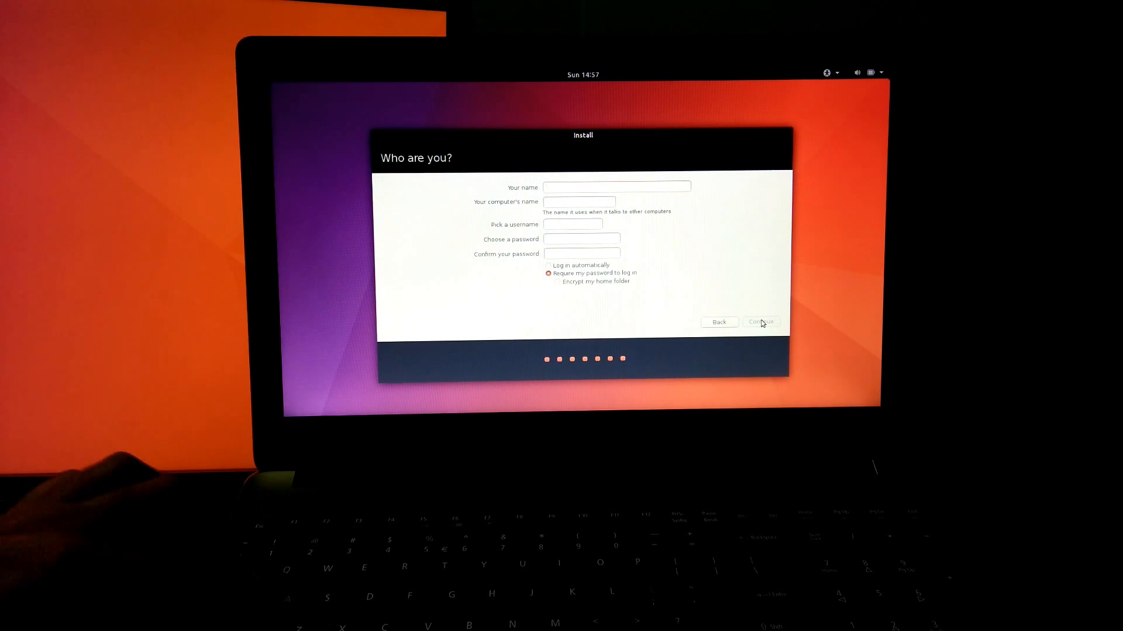
text(Al)
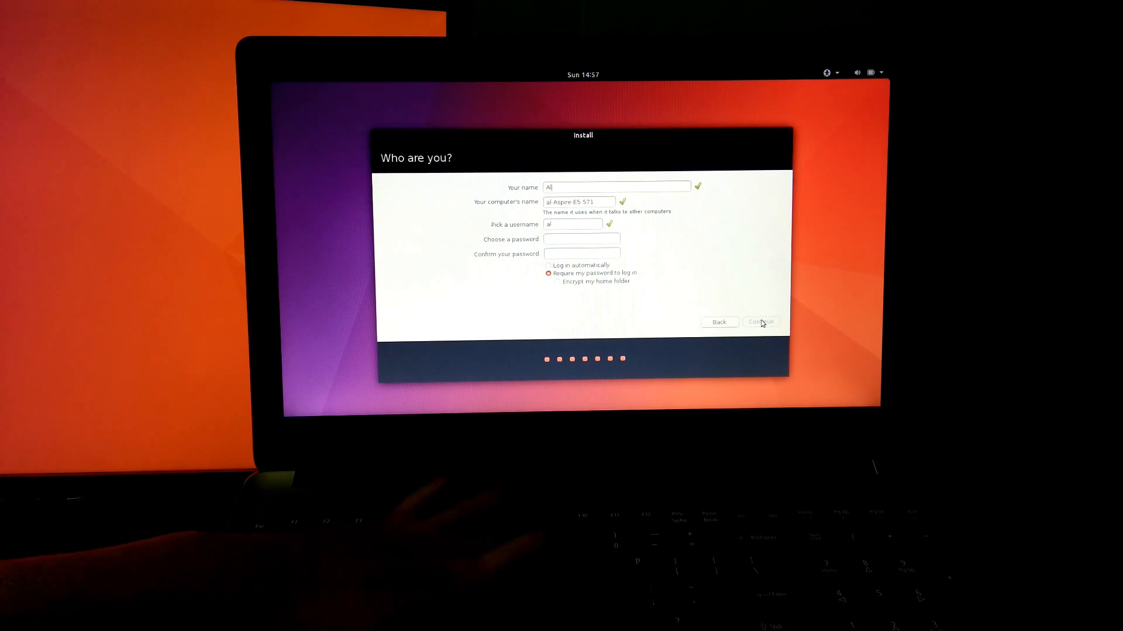
text(is)
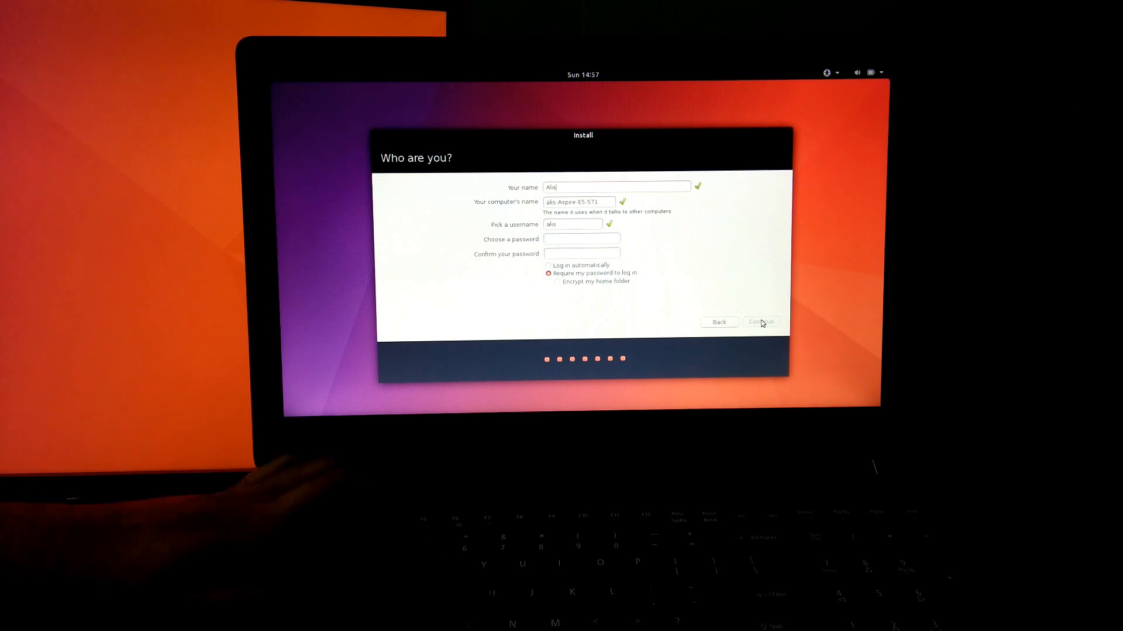
text(ha)
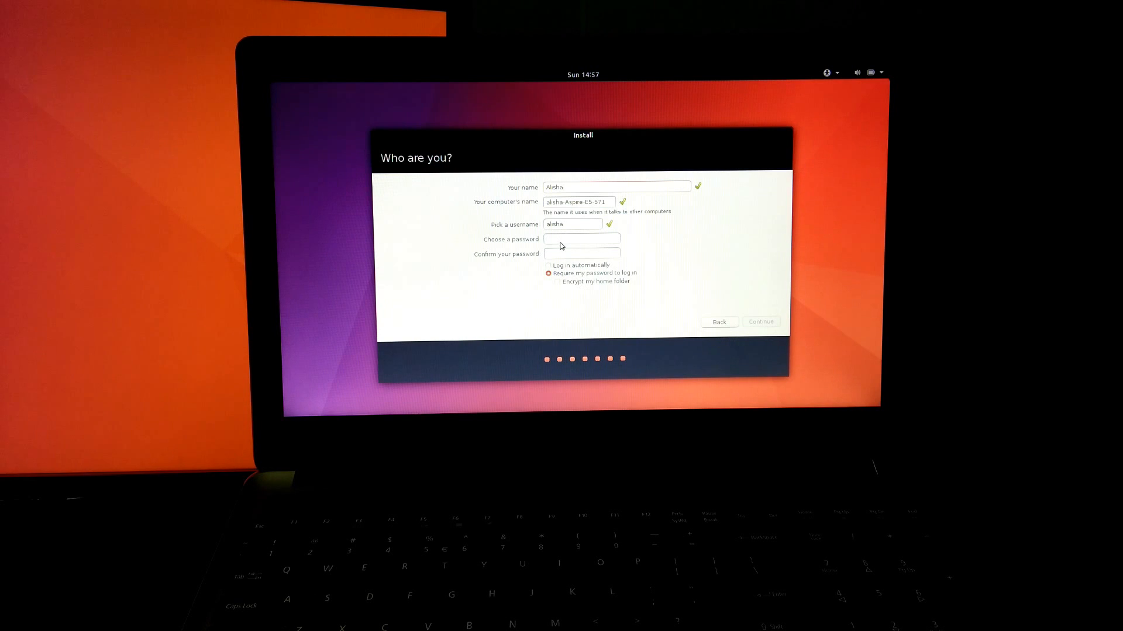
text(••)
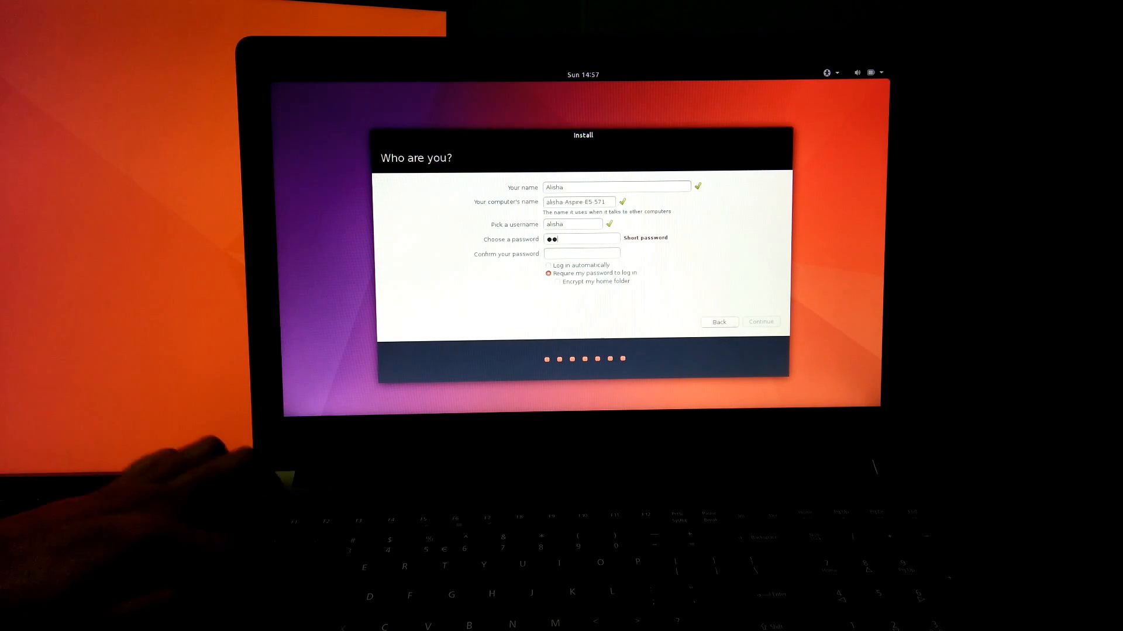
text(a)
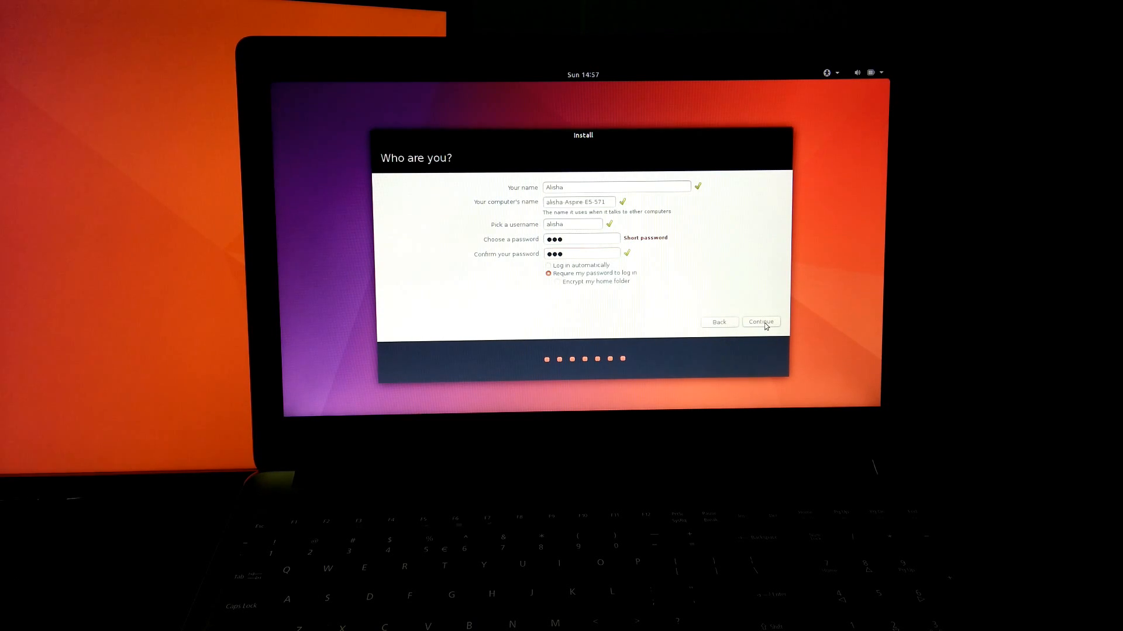
click(760, 322)
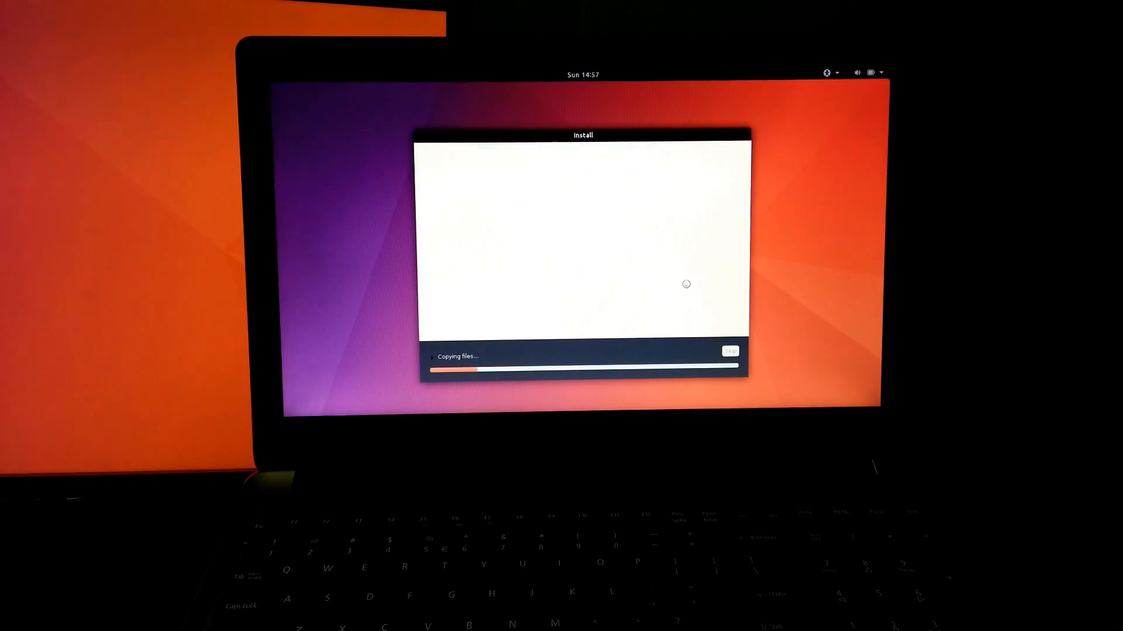